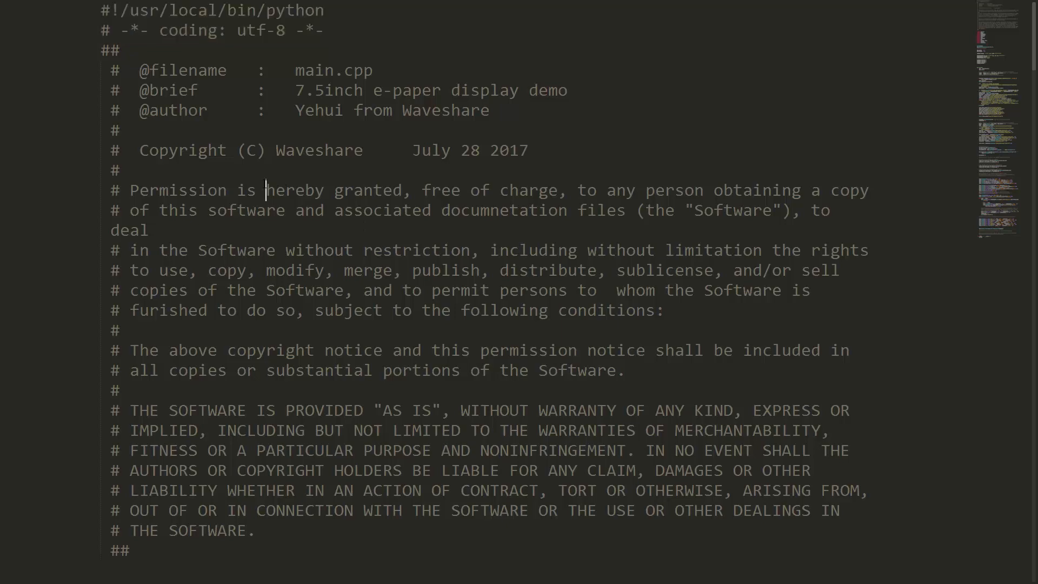
# Scroll the script and highlight the TODOIST_TOKEN setting that needs the API token
pyautogui.scroll(-3)
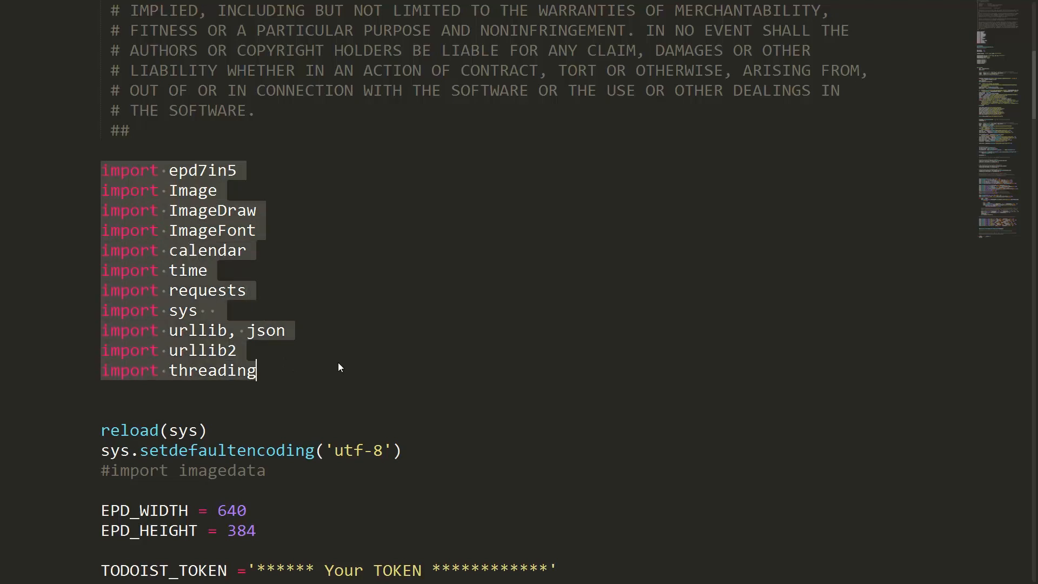
pyautogui.scroll(-3)
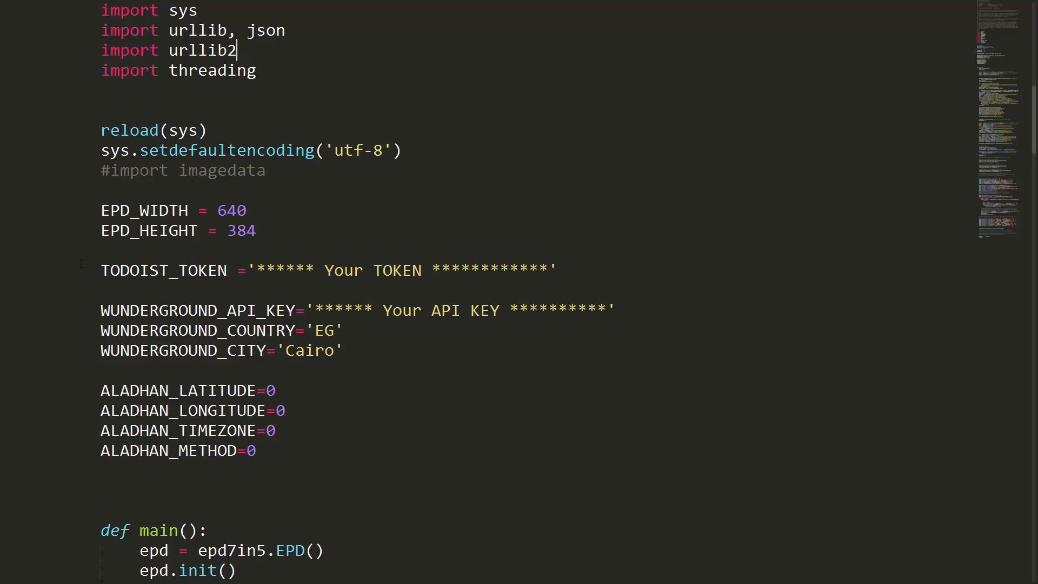
pyautogui.doubleClick(163, 270)
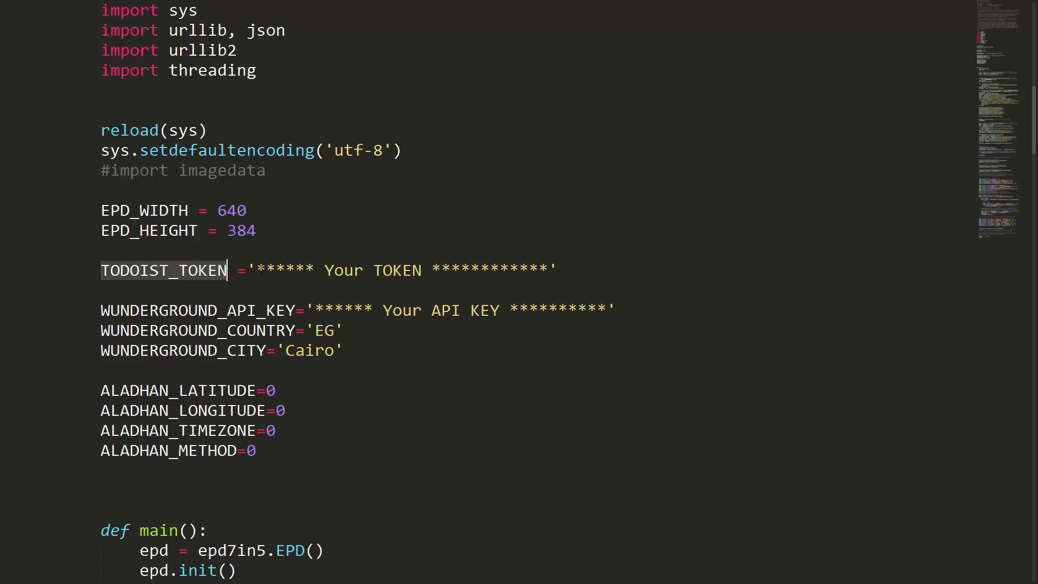
pyautogui.doubleClick(400, 270)
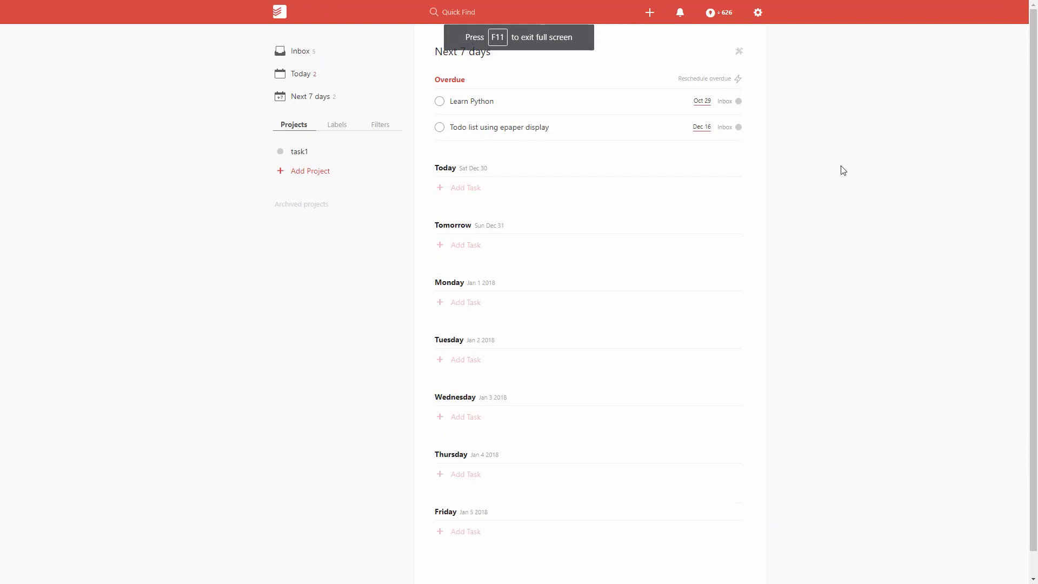
# Reach Todoist's Integrations settings listing the account's API token via the gear menu
pyautogui.click(757, 12)
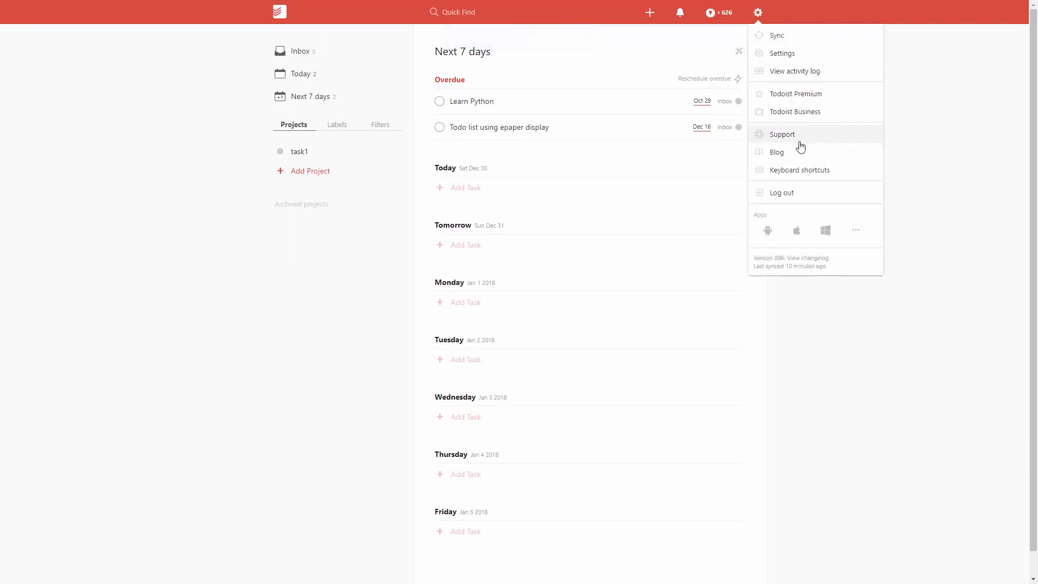
pyautogui.click(782, 53)
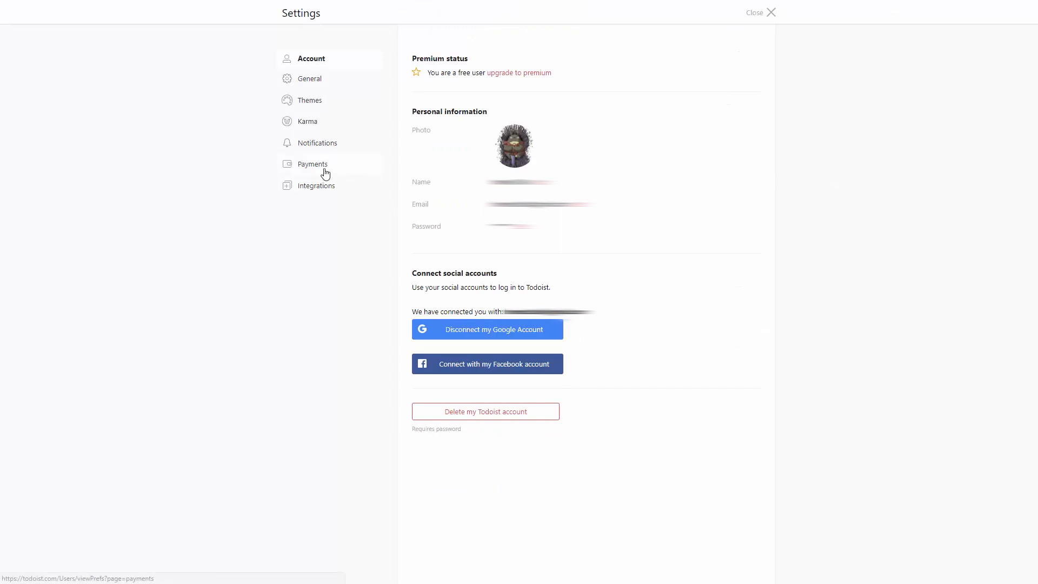
pyautogui.click(317, 184)
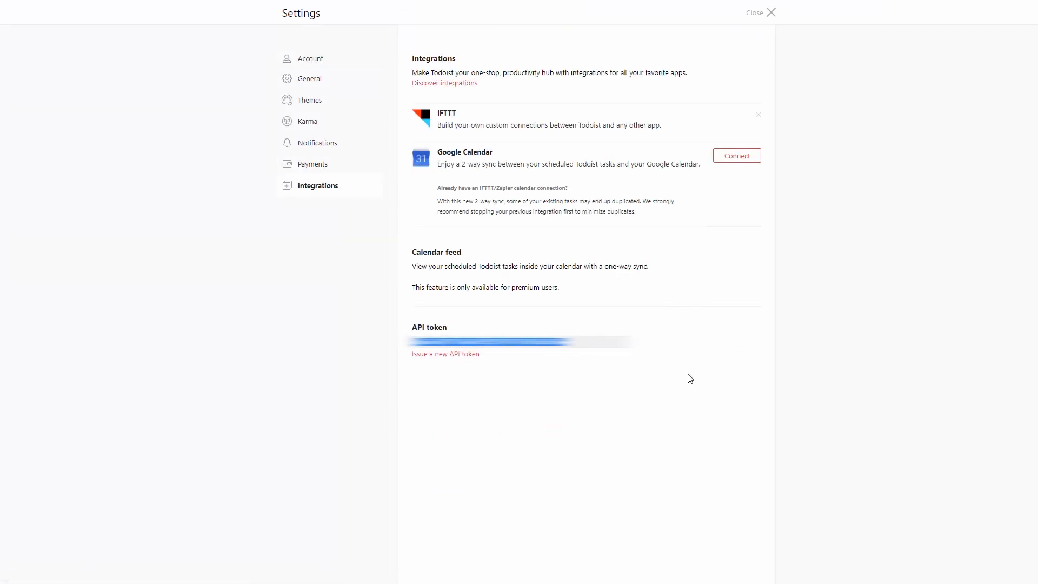
pyautogui.moveTo(561, 322)
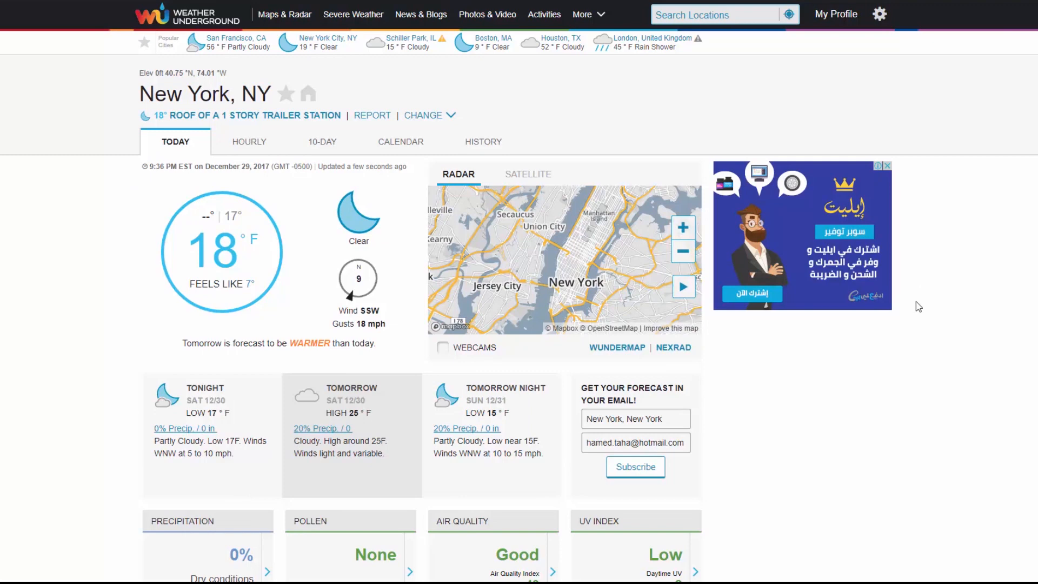
pyautogui.moveTo(824, 18)
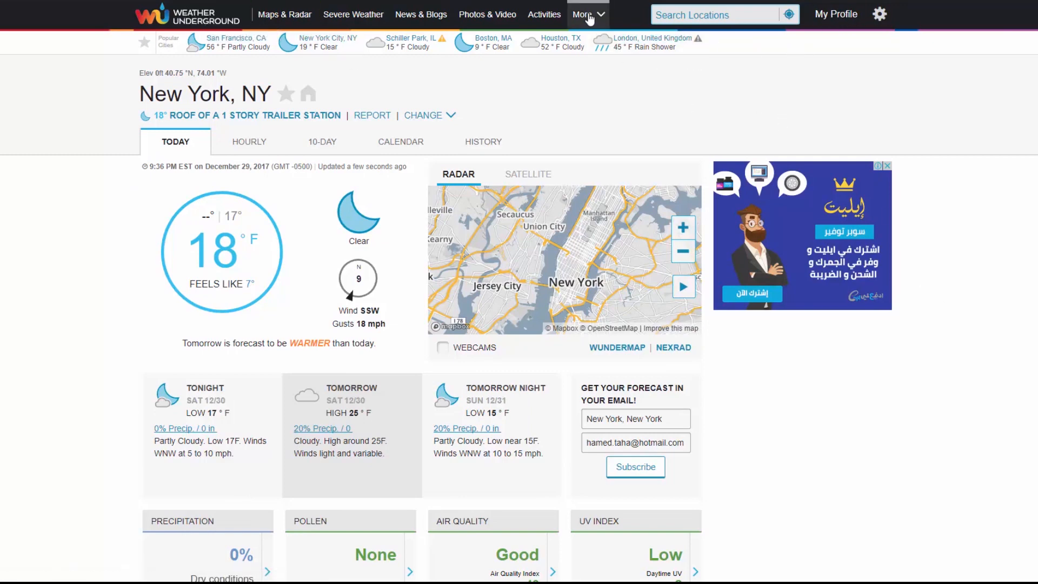
# Expand Weather Underground's More menu listing Weather API for Developers
pyautogui.click(583, 14)
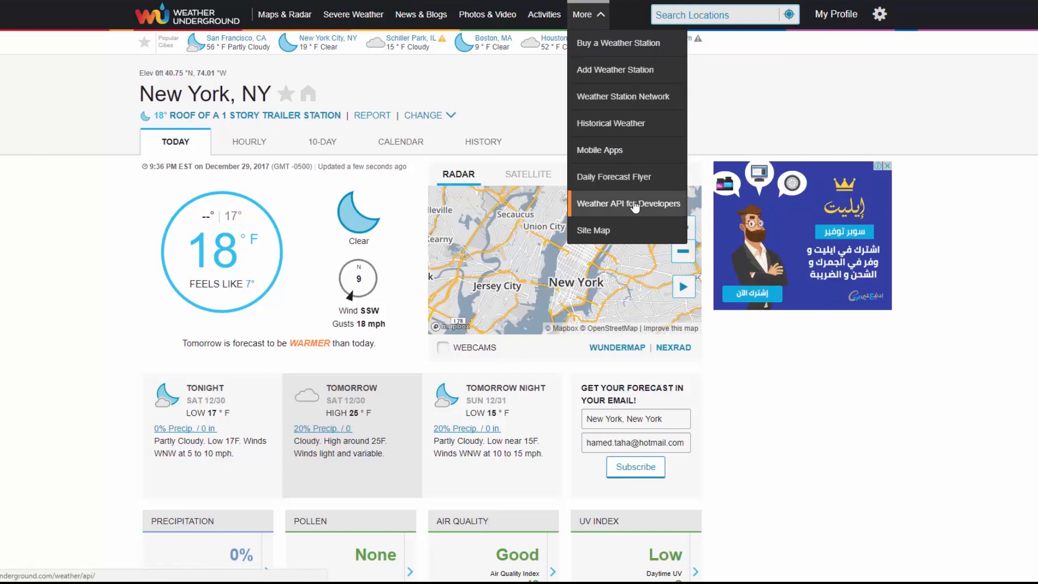
pyautogui.moveTo(631, 205)
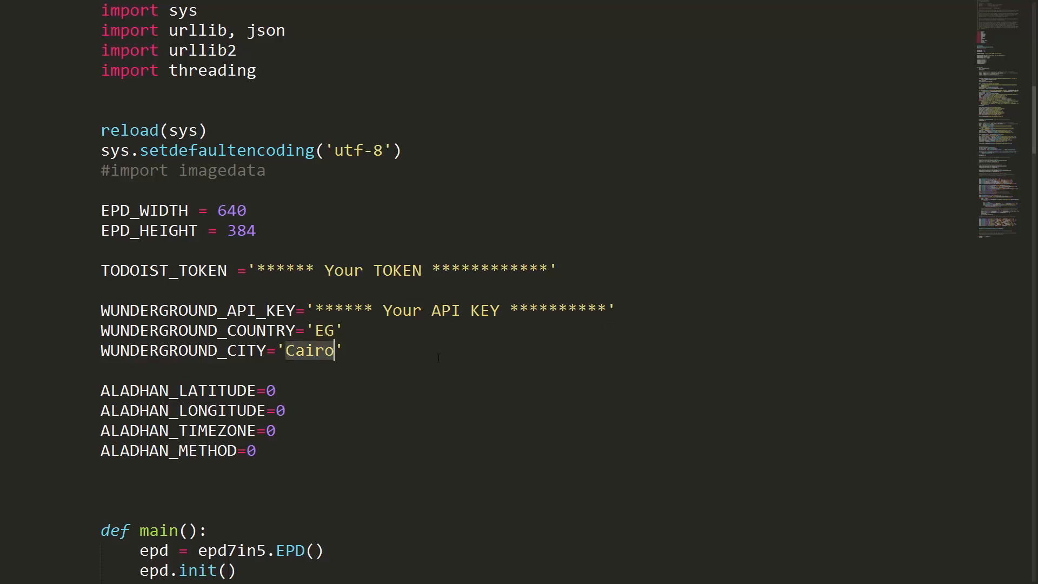
pyautogui.scroll(-3)
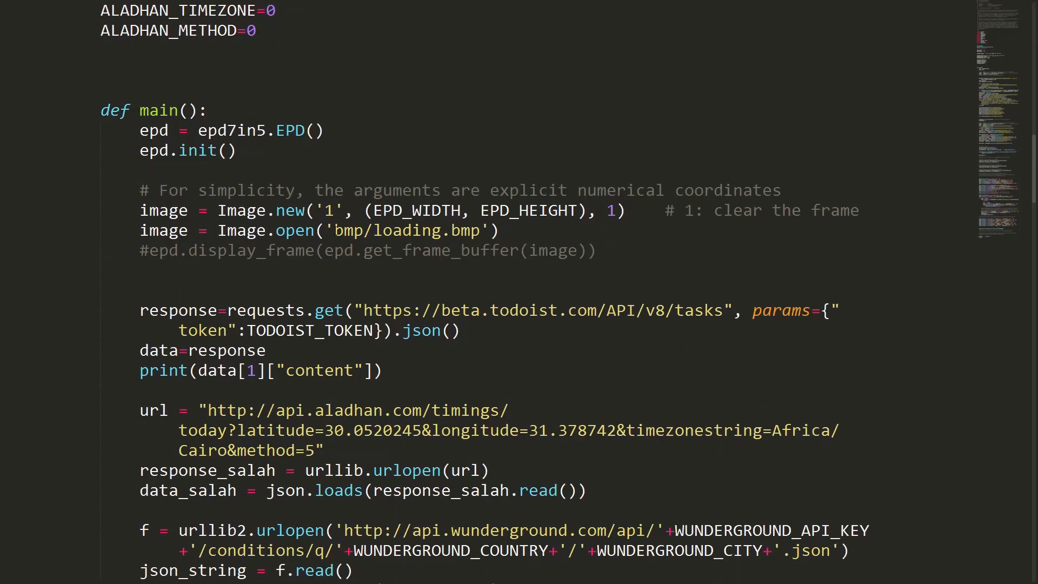
pyautogui.doubleClick(410, 230)
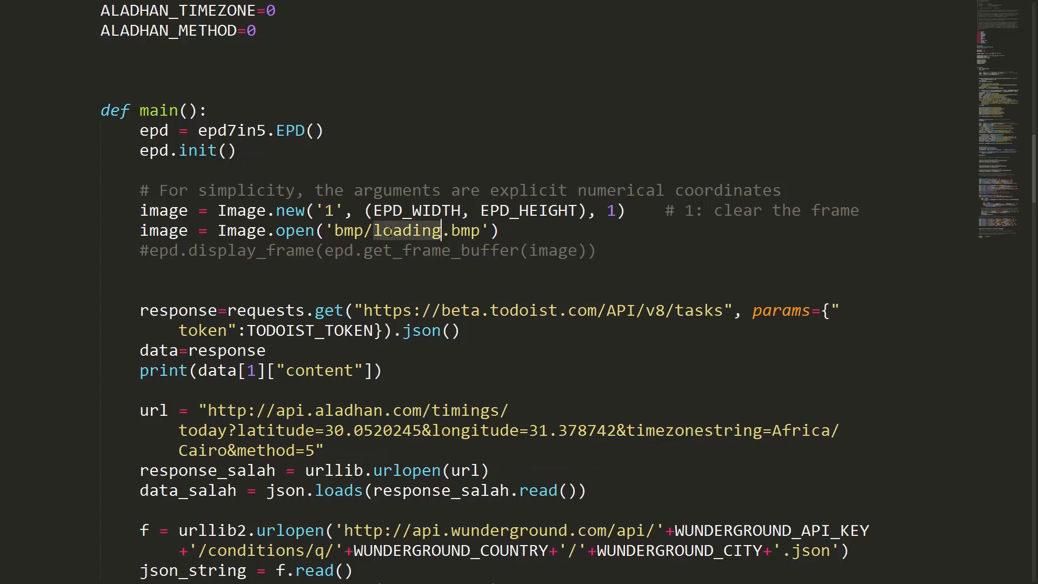
pyautogui.scroll(-3)
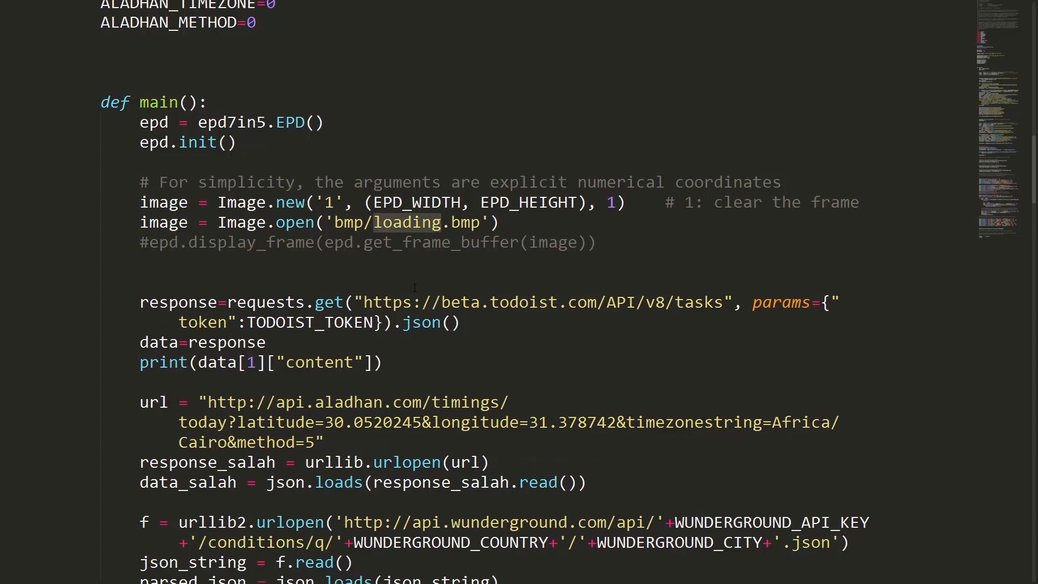
pyautogui.scroll(-3)
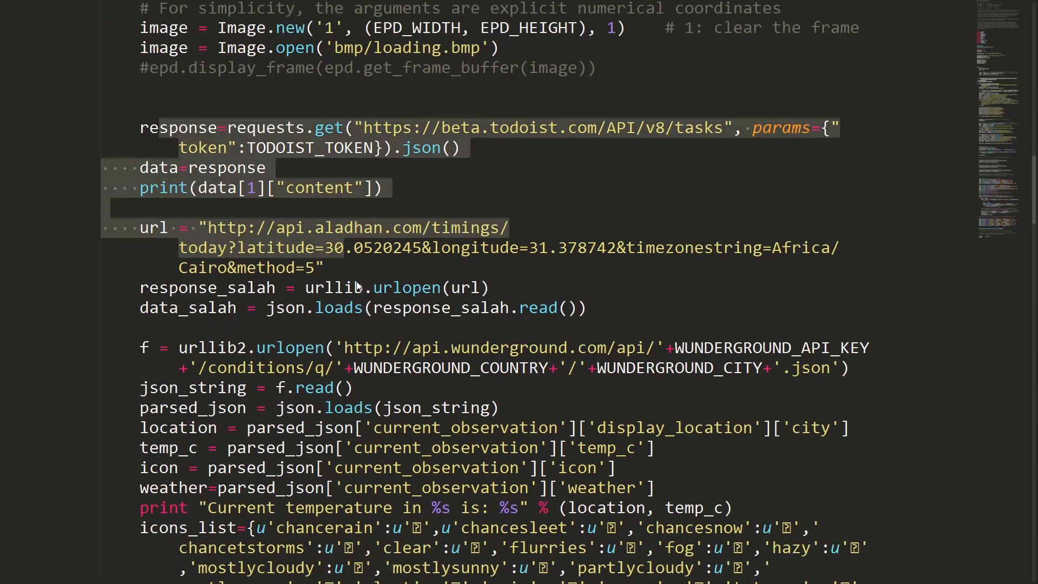
pyautogui.scroll(-3)
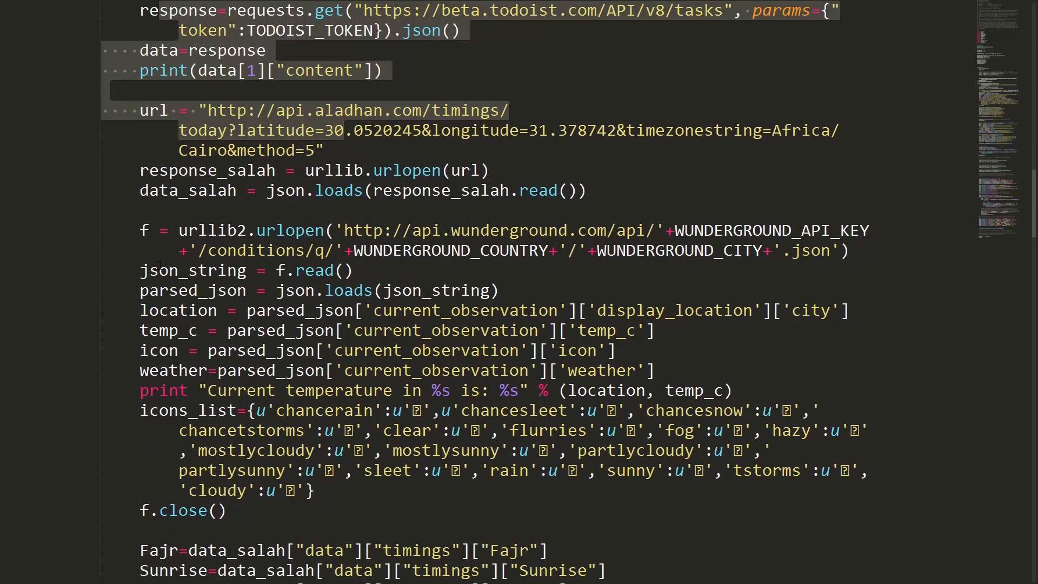
pyautogui.scroll(-3)
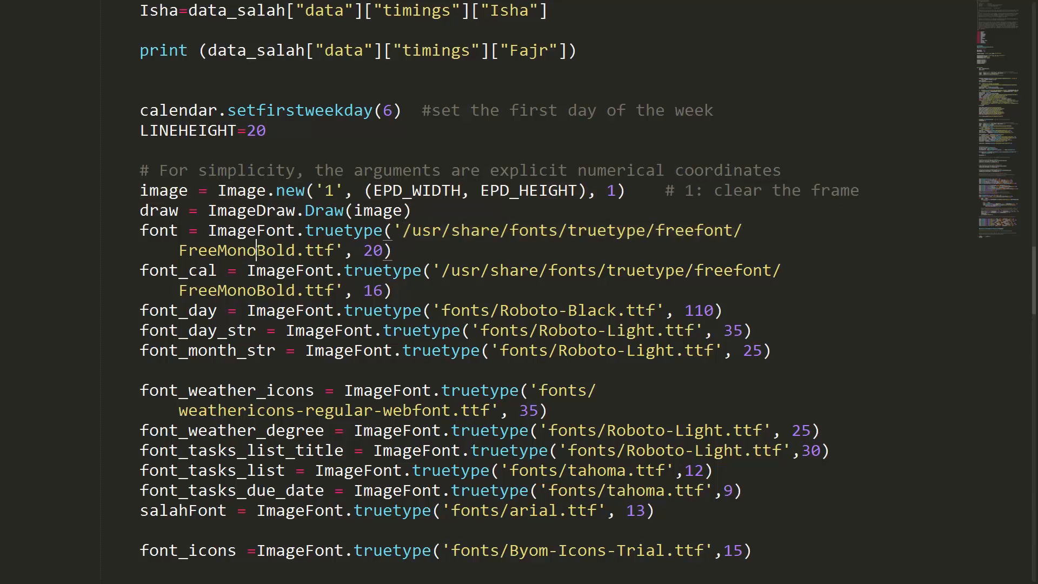
pyautogui.doubleClick(235, 249)
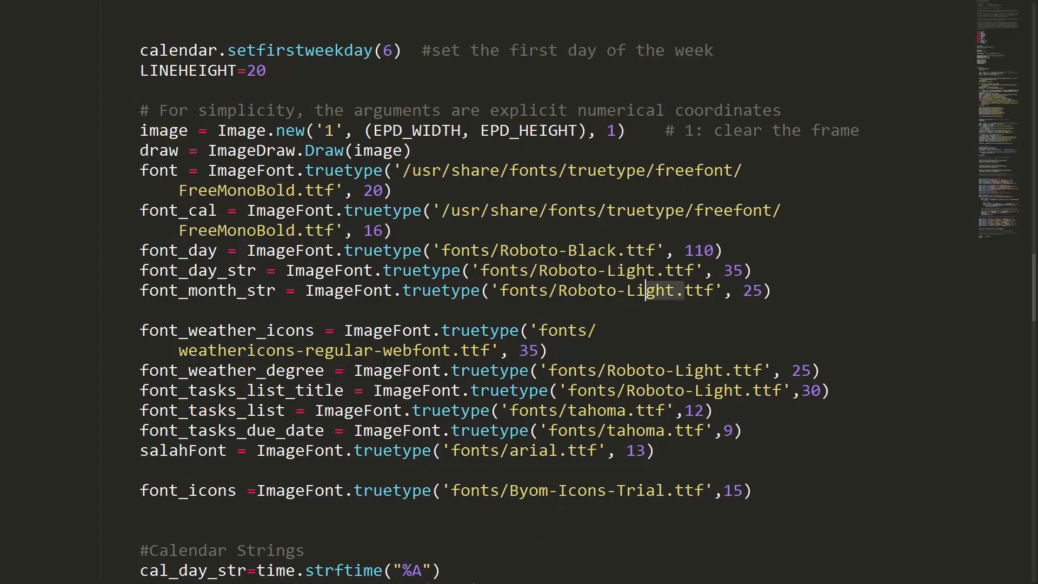
pyautogui.scroll(-3)
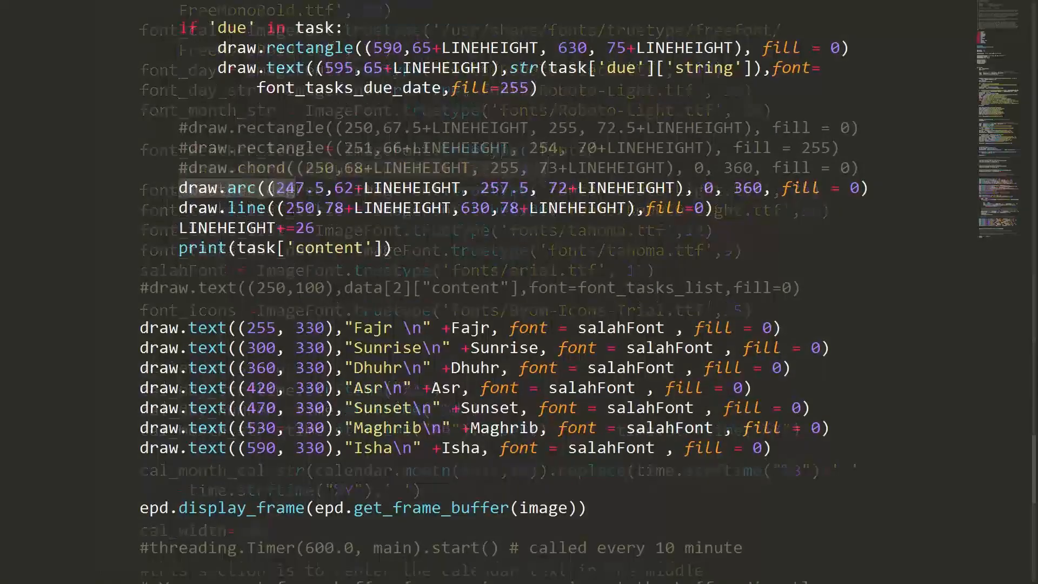
pyautogui.scroll(-3)
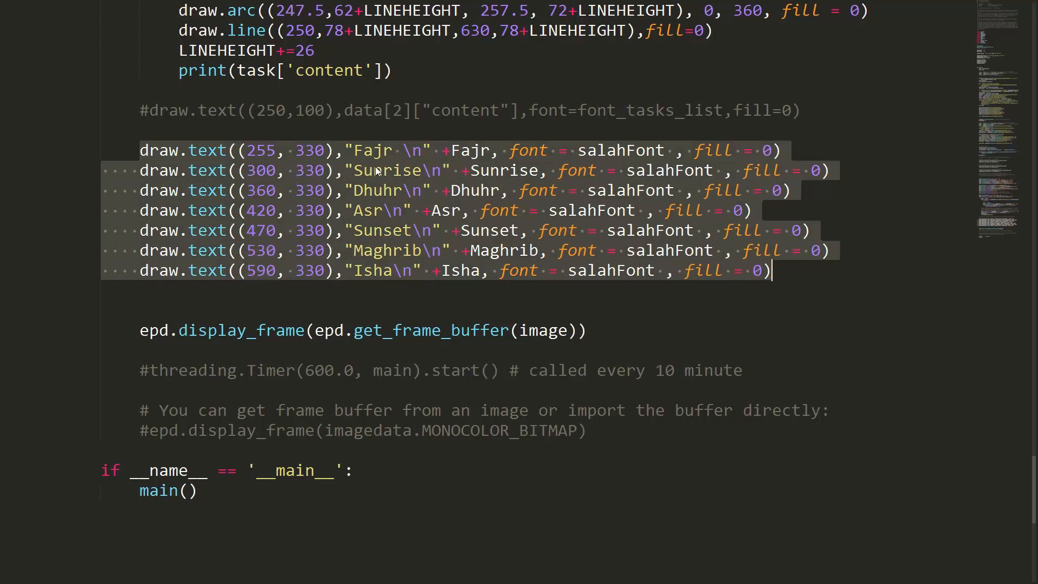
pyautogui.scroll(-3)
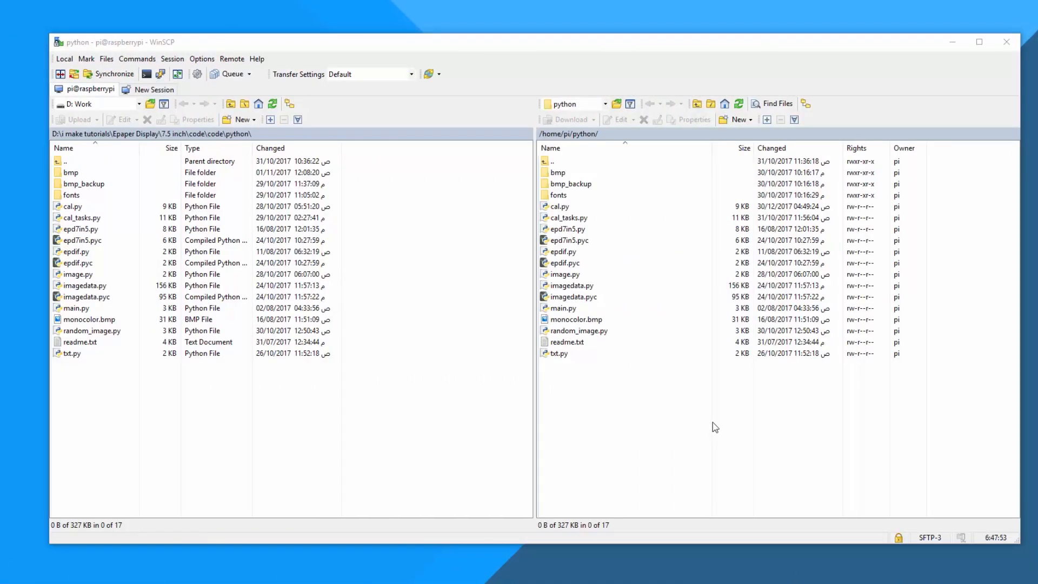
# Select bmp and cal.py on the Pi and accept a separate shell session for the console
pyautogui.click(558, 172)
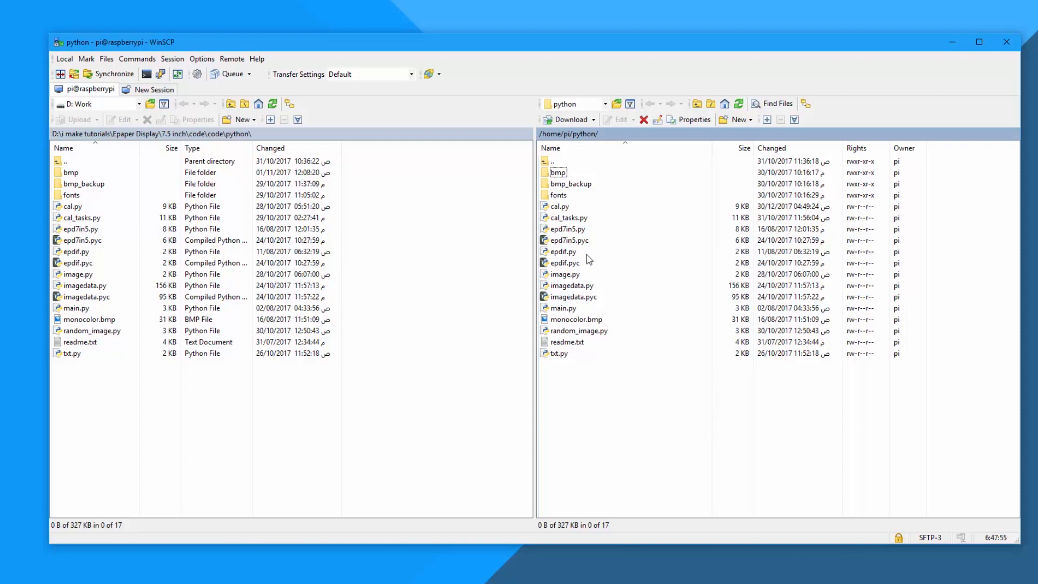
pyautogui.click(559, 205)
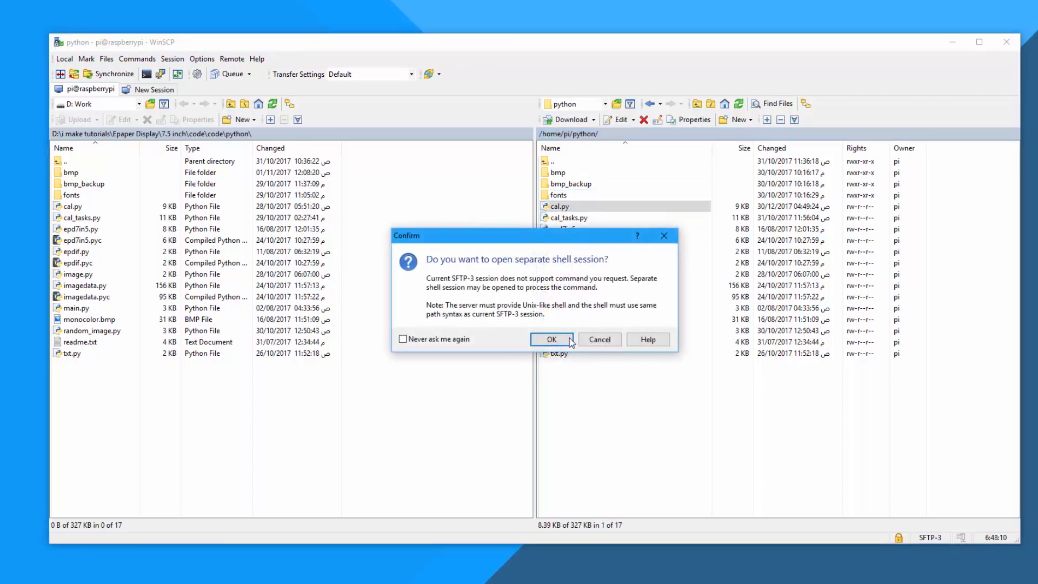
pyautogui.click(551, 338)
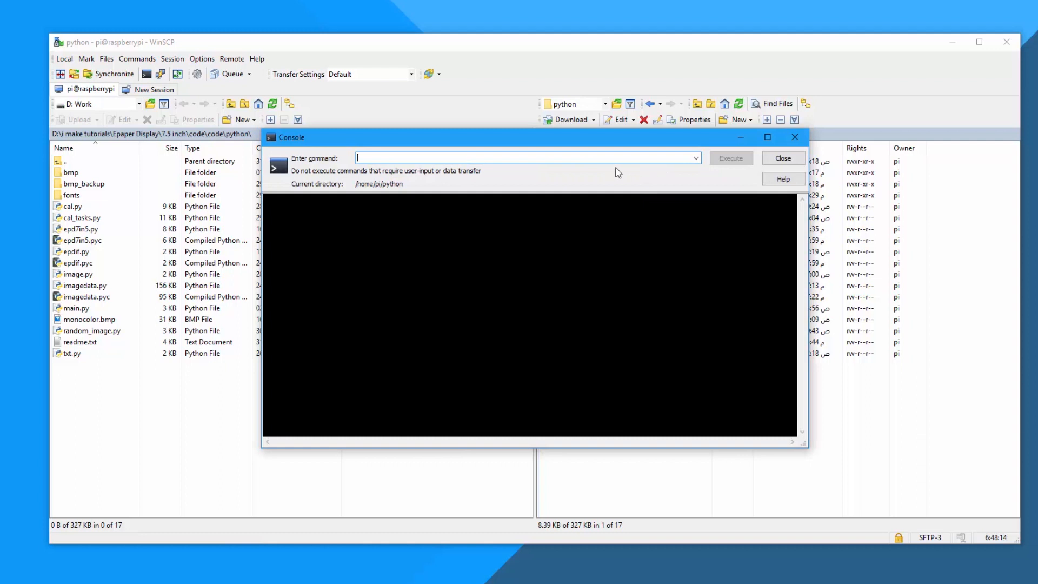
# Execute 'python cal.py' in the WinSCP console on the Pi's python folder
pyautogui.write('python')
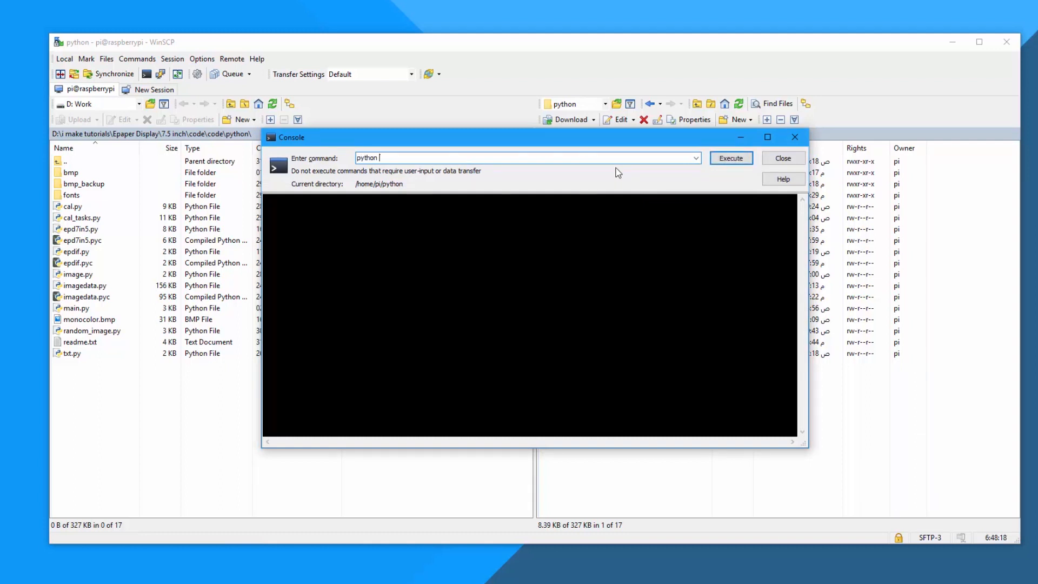
pyautogui.write('cal')
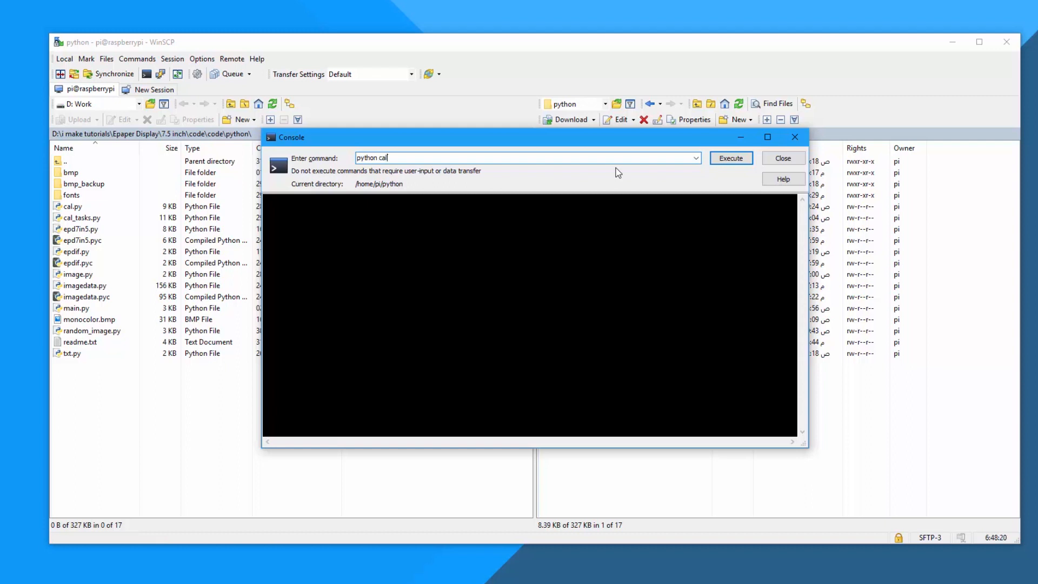
pyautogui.click(730, 158)
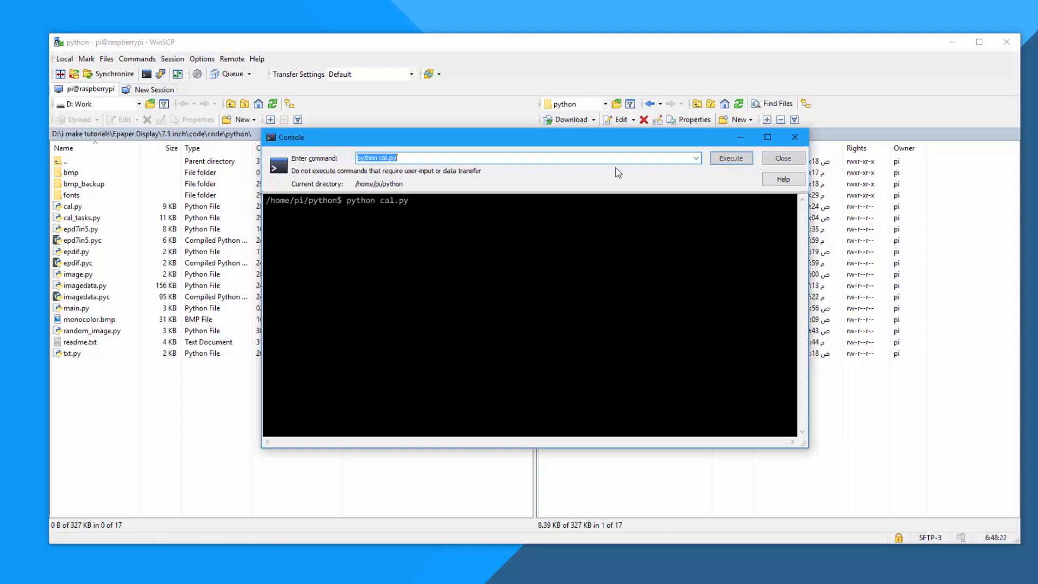